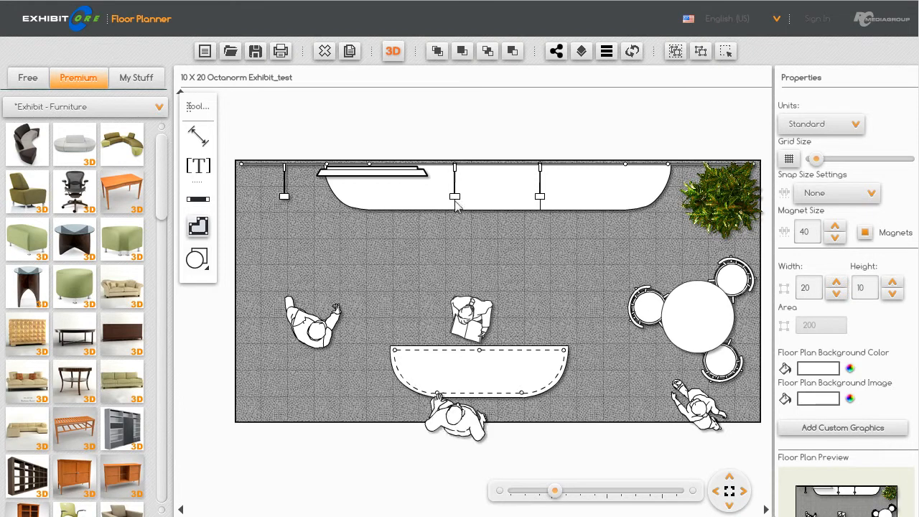
Step: Preview the booth in 3D, then open the octo_counter's custom graphics window
click(393, 51)
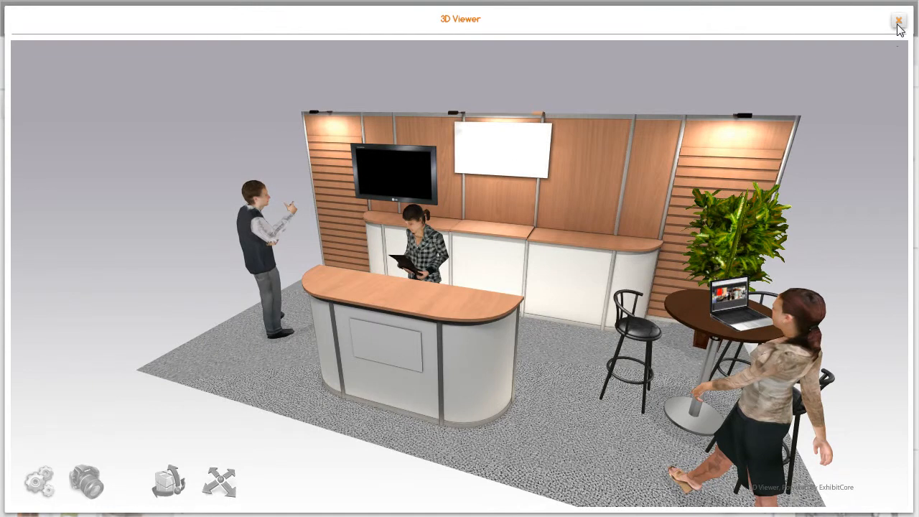
click(897, 20)
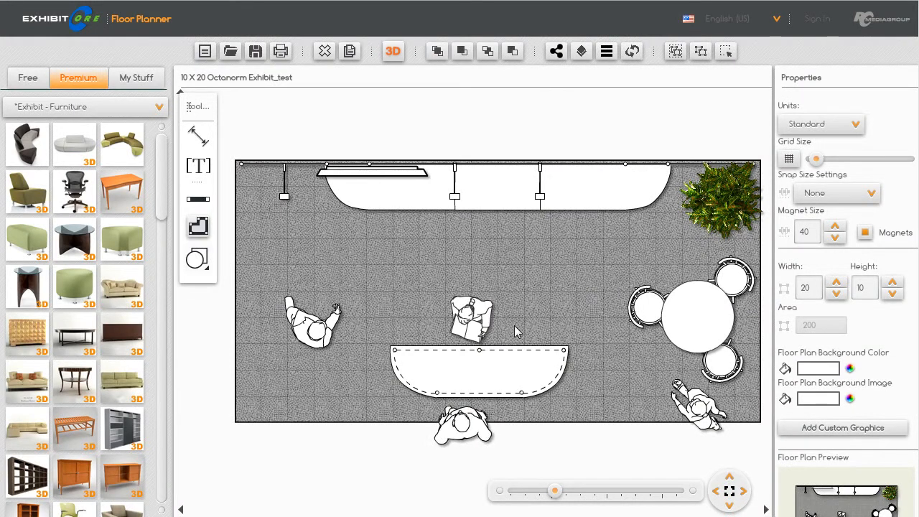
click(479, 373)
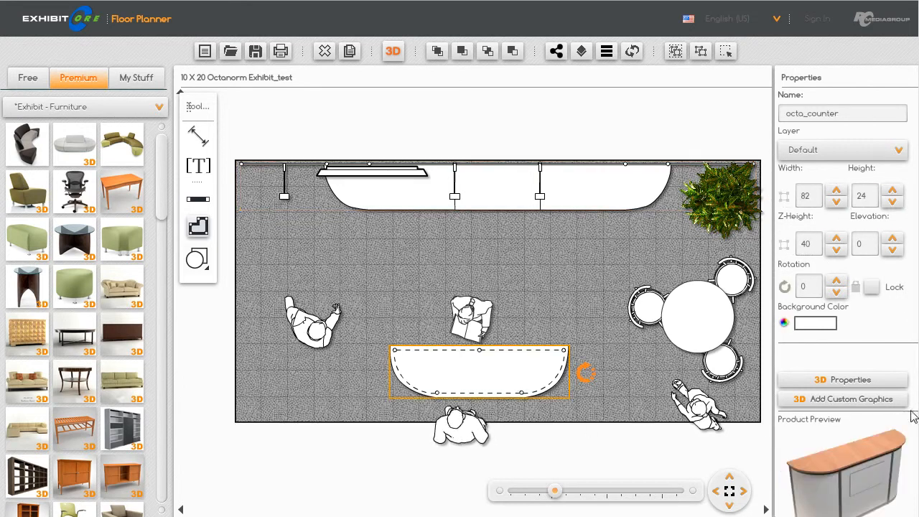
click(849, 398)
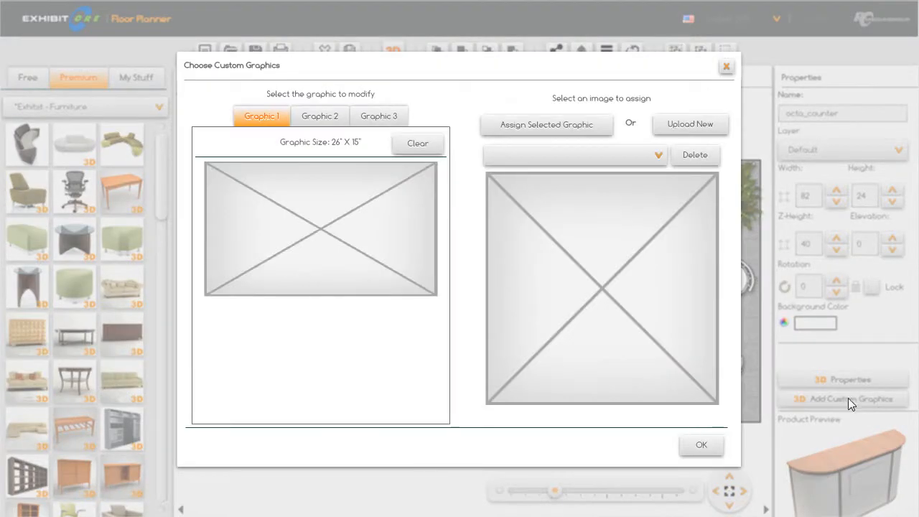
Step: Preview the 'flowers' image from the image list, then start uploading a new image
click(574, 155)
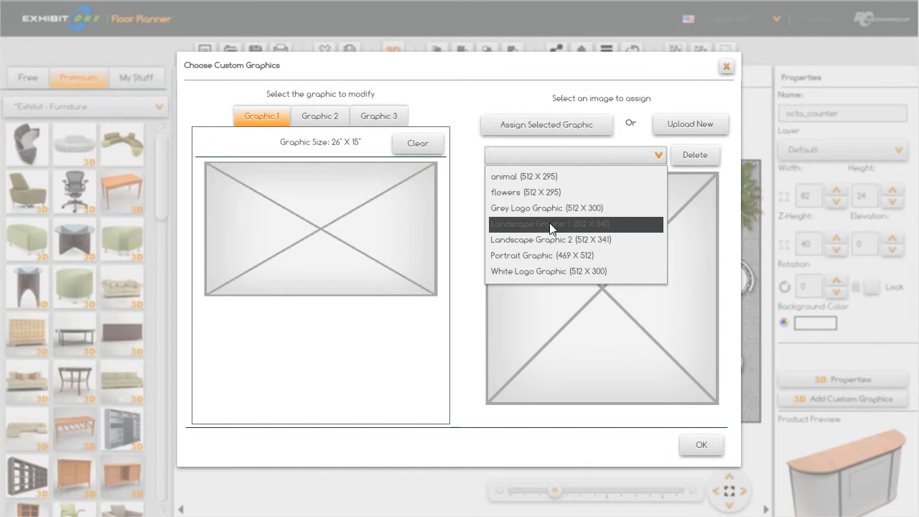
click(525, 191)
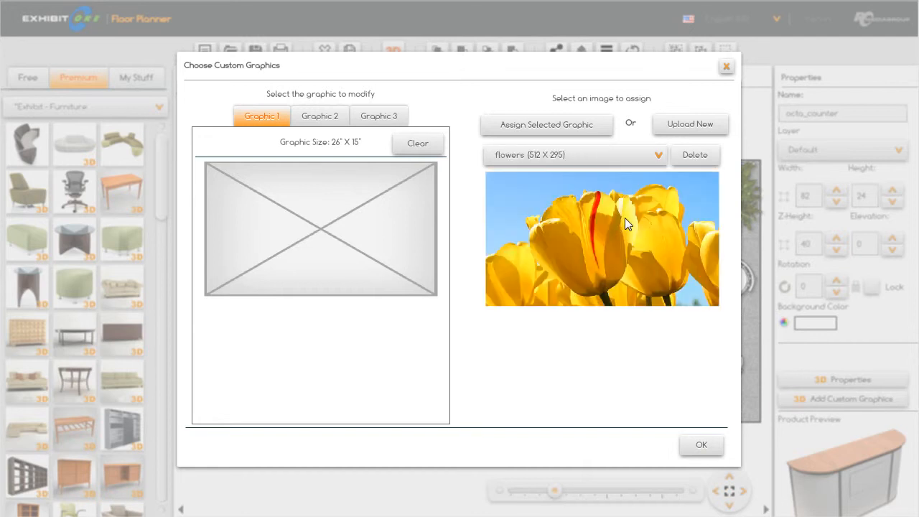
mouse_move(727, 132)
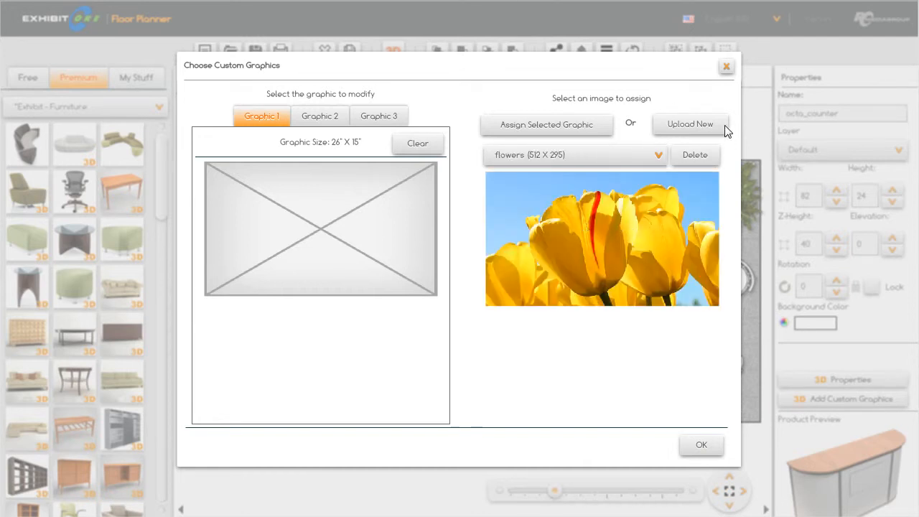
mouse_move(660, 127)
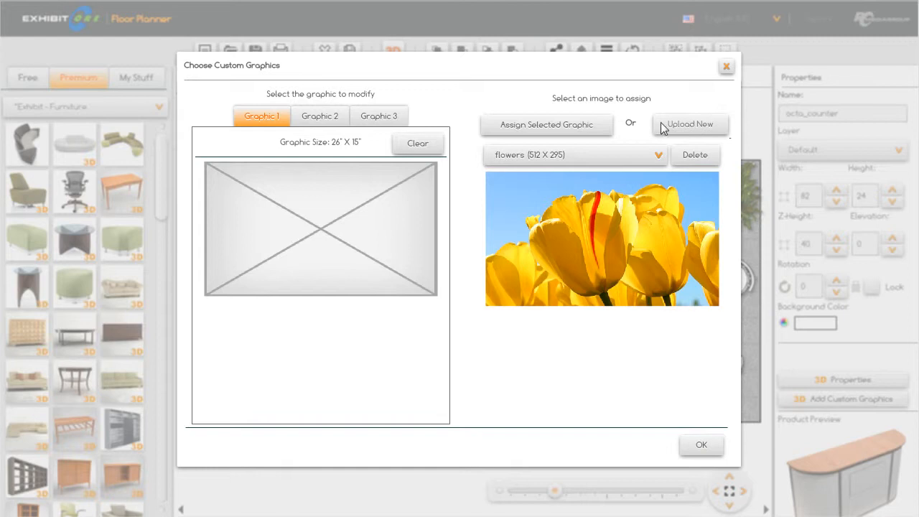
click(690, 123)
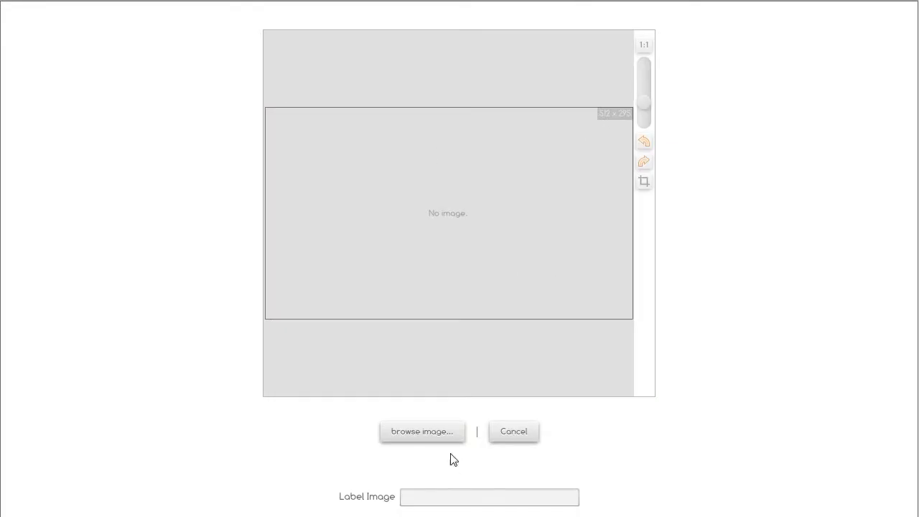
Step: Load the Koala photo from the computer and label it k-bear
click(422, 431)
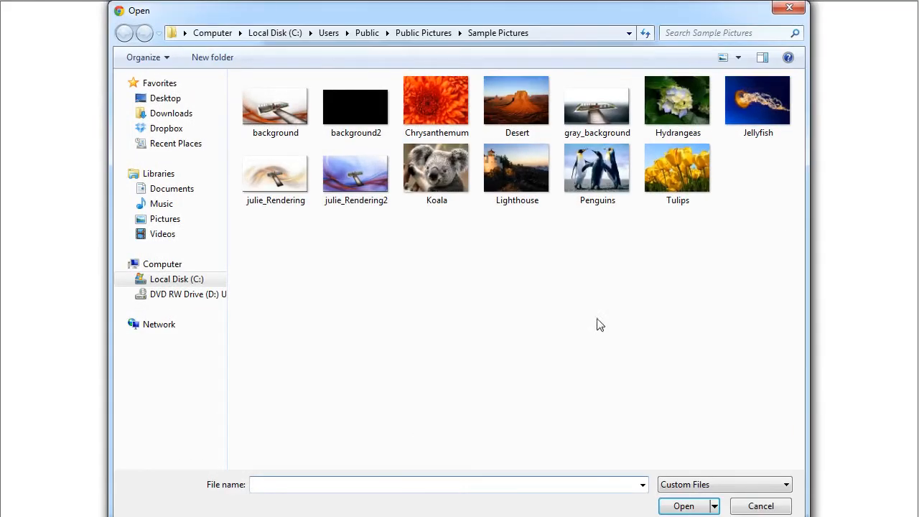
click(436, 169)
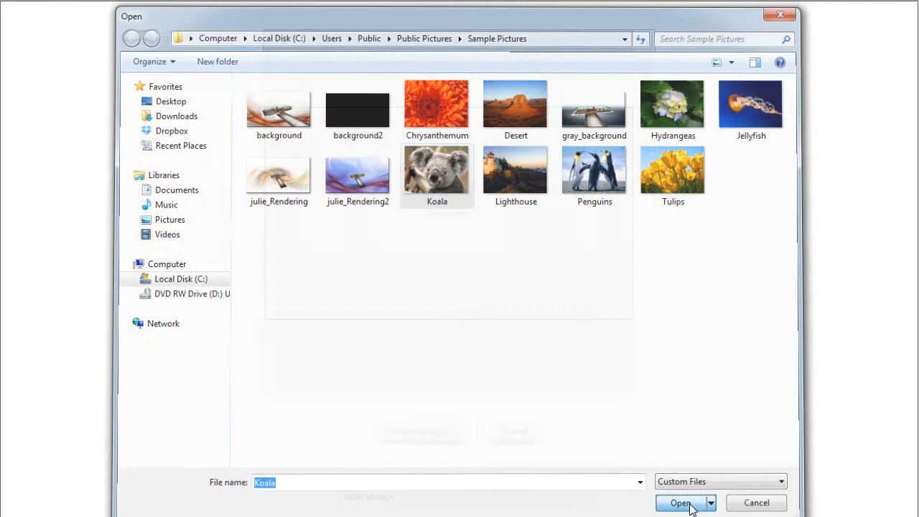
click(679, 502)
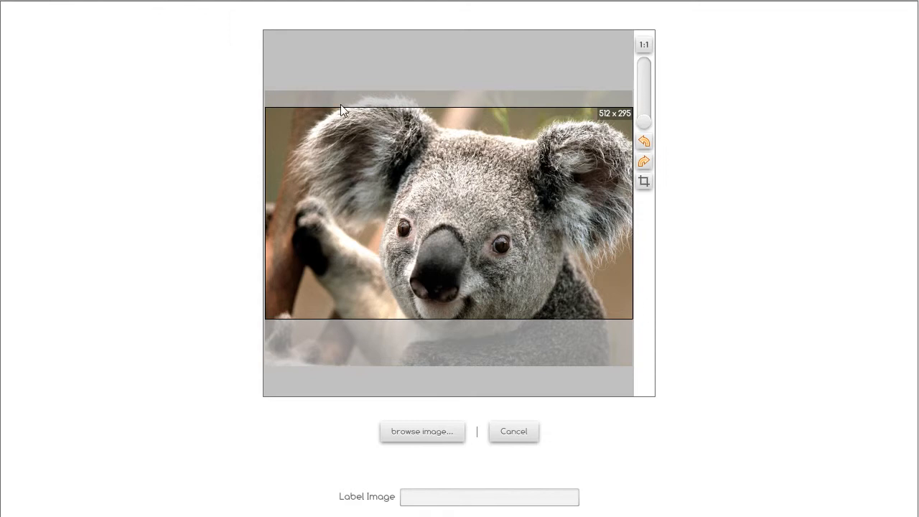
mouse_move(604, 119)
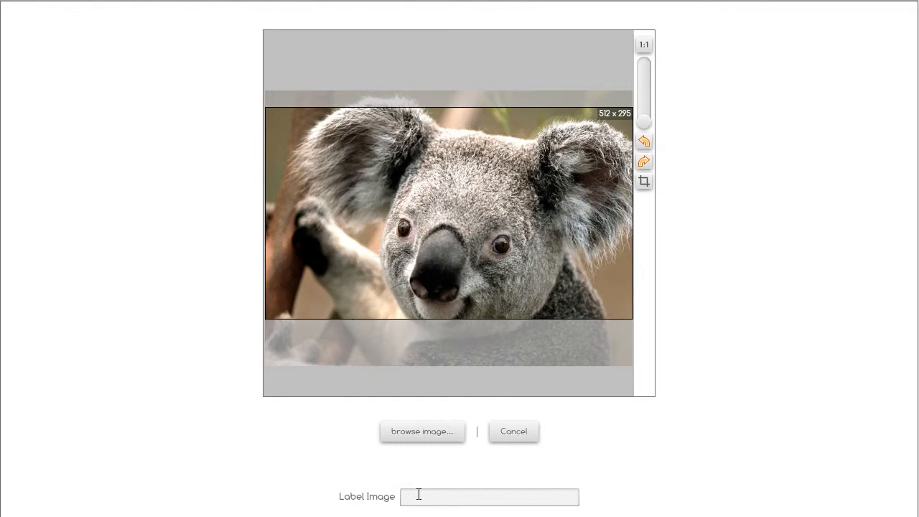
text(k-bear)
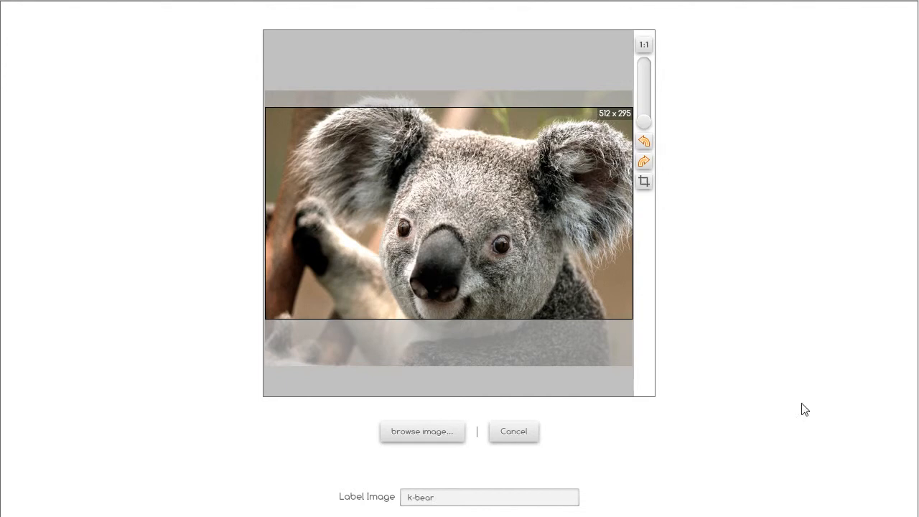
mouse_move(643, 181)
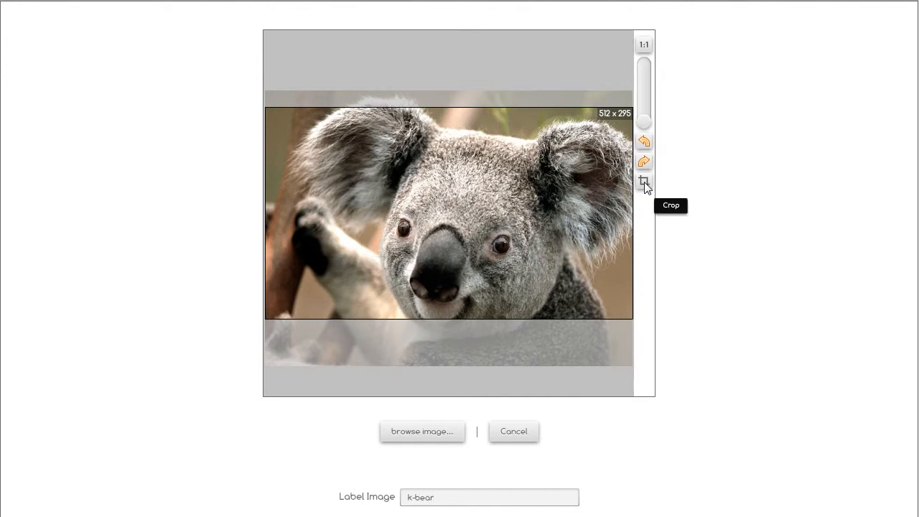
mouse_move(612, 206)
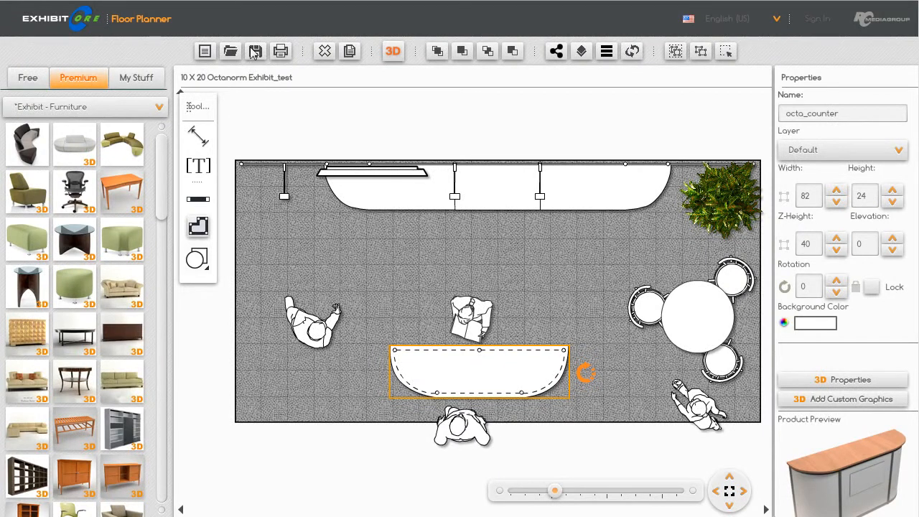
Step: Save the plan as '10 X 20 Octanorm Exhibit_test'
click(254, 51)
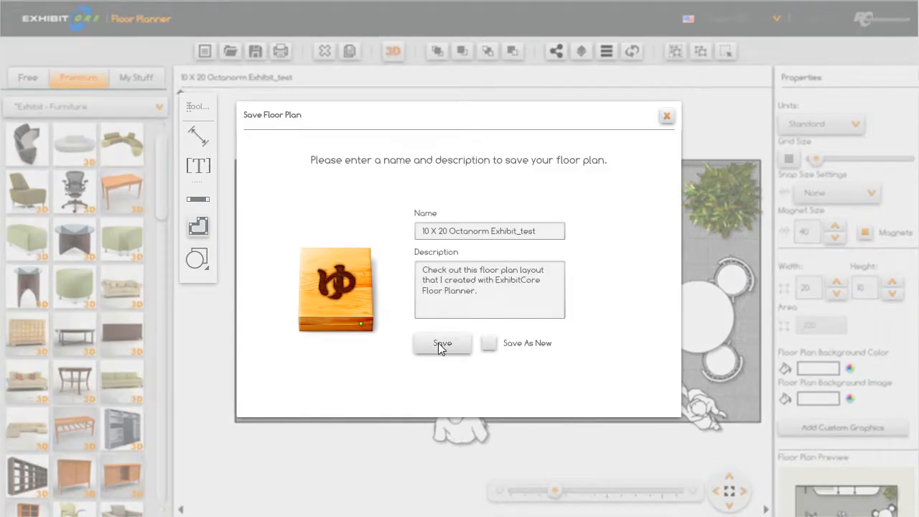
click(442, 343)
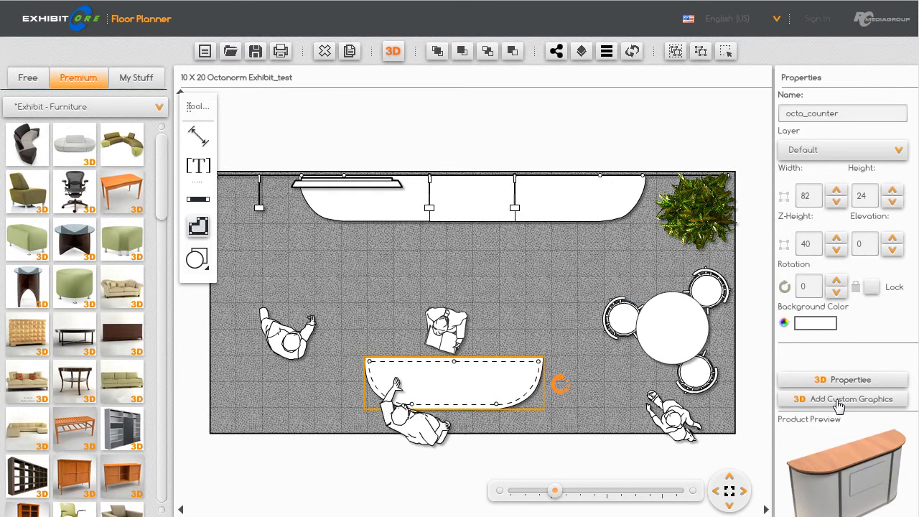
Step: Assign the uploaded k-bear image to the counter's first graphic
click(842, 398)
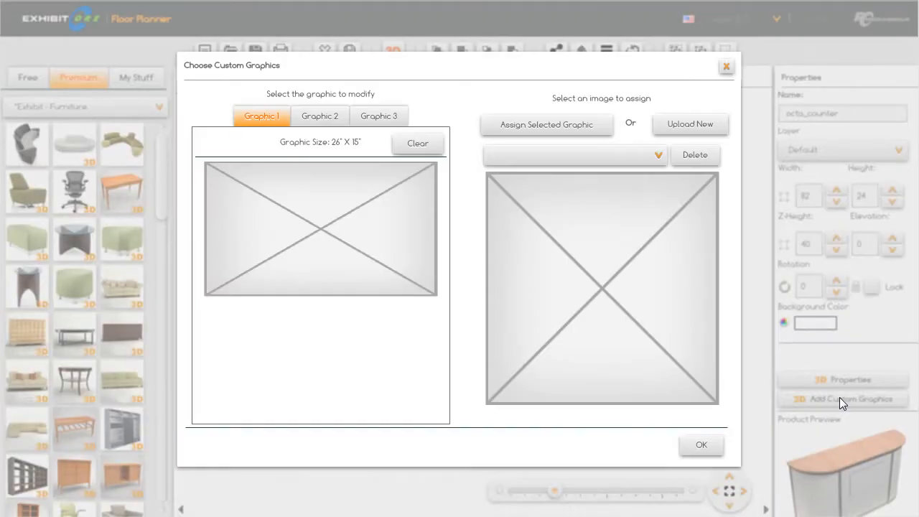
click(656, 155)
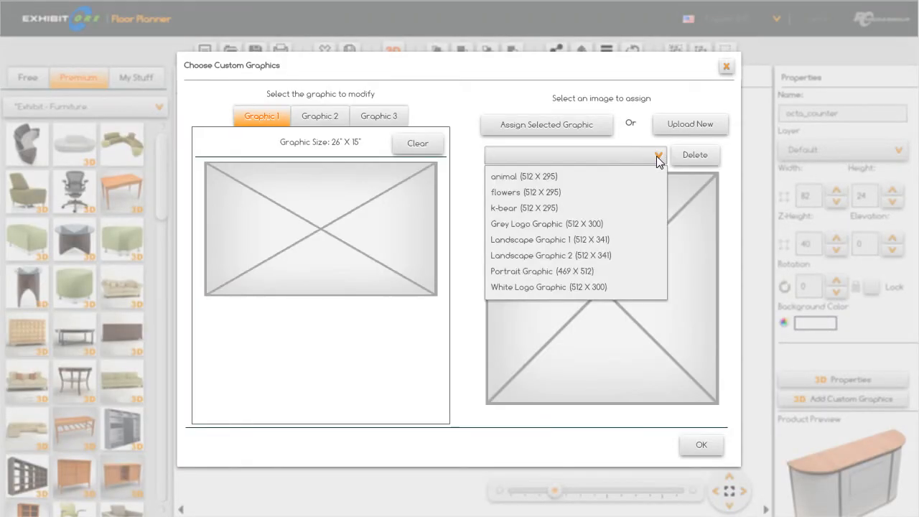
mouse_move(524, 207)
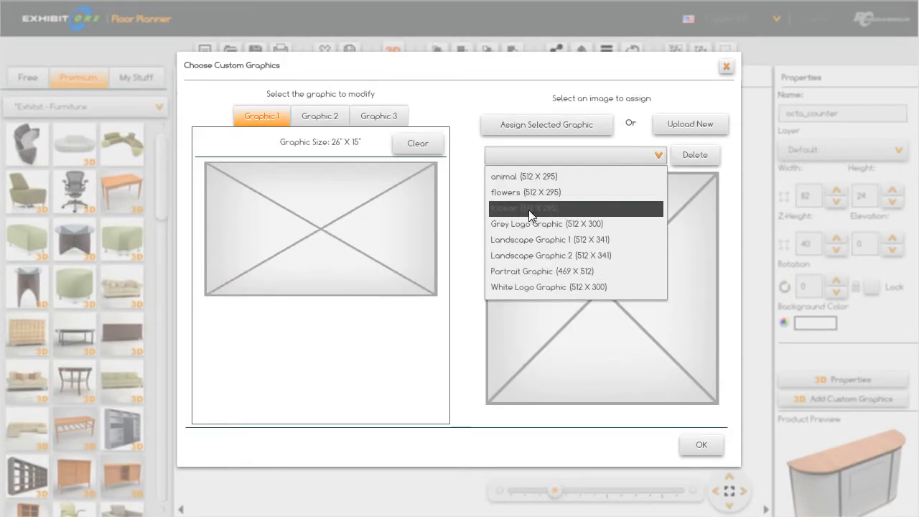
click(524, 208)
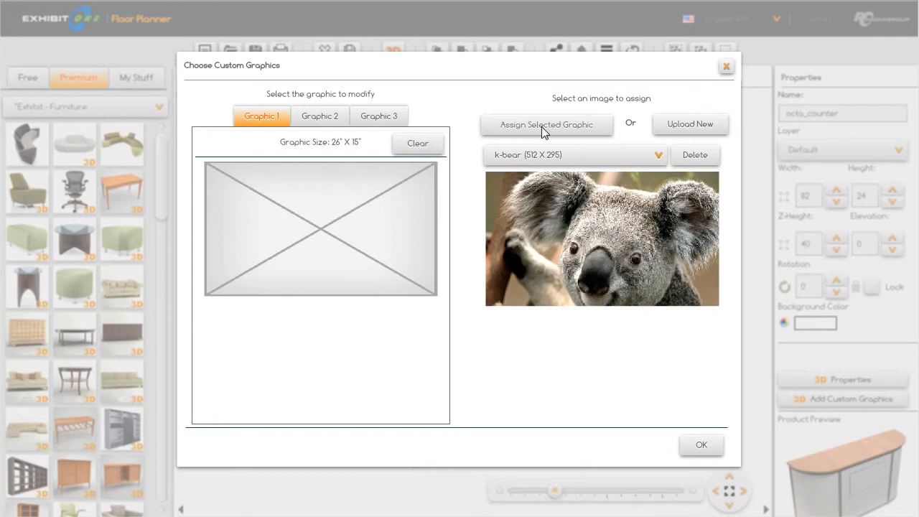
click(546, 125)
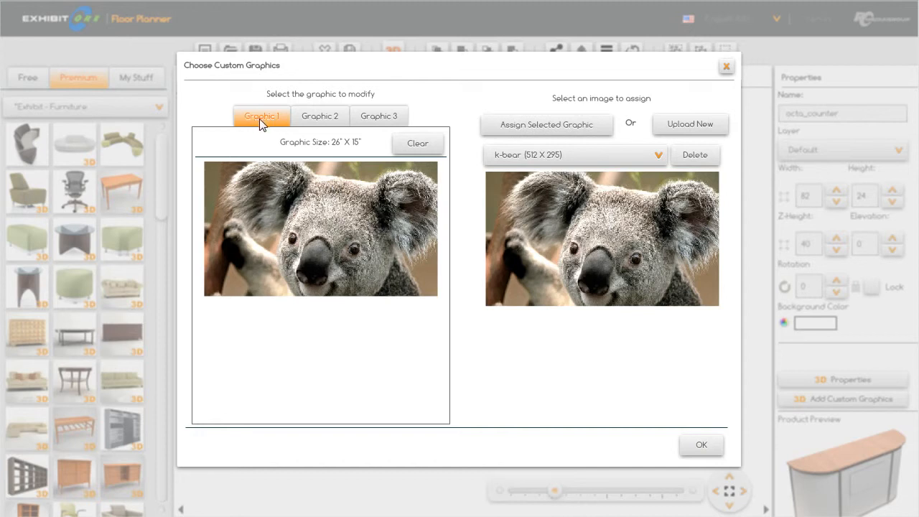
mouse_move(347, 167)
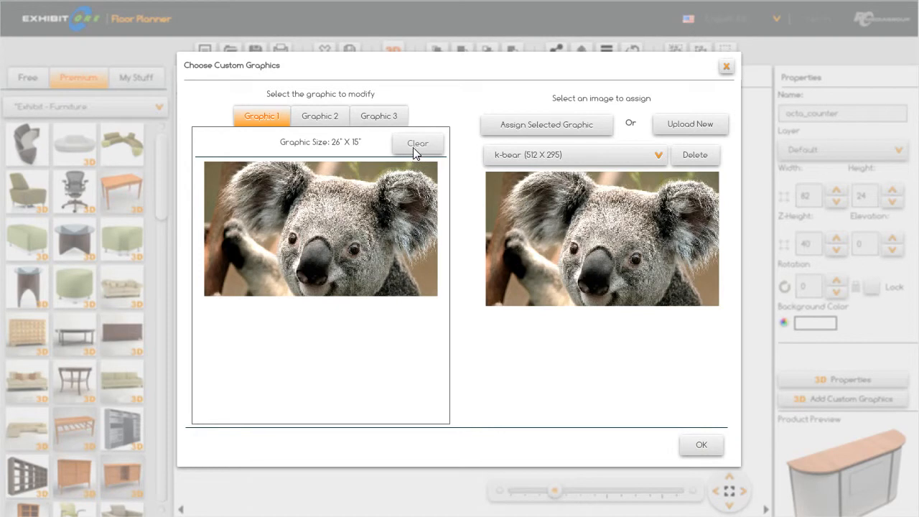
Step: Clear and reassign k-bear on the first graphic, accept, and re-save the plan
click(417, 143)
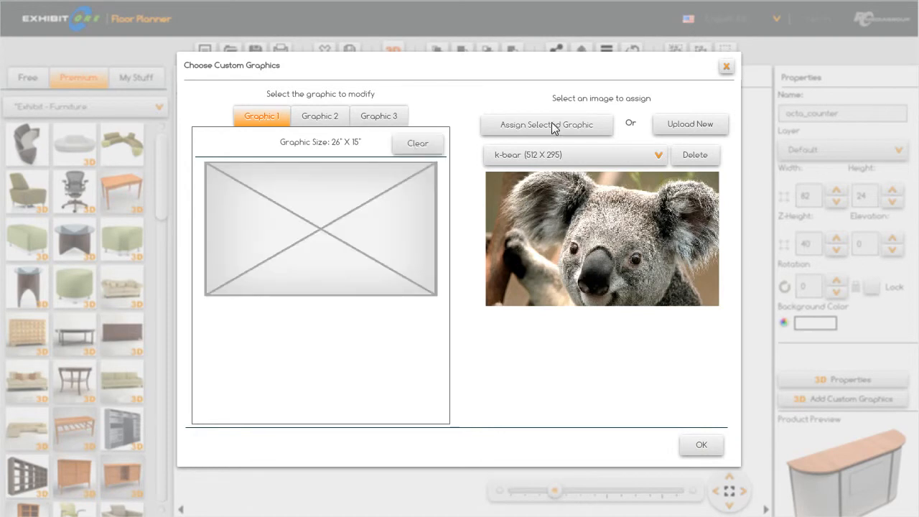
click(546, 125)
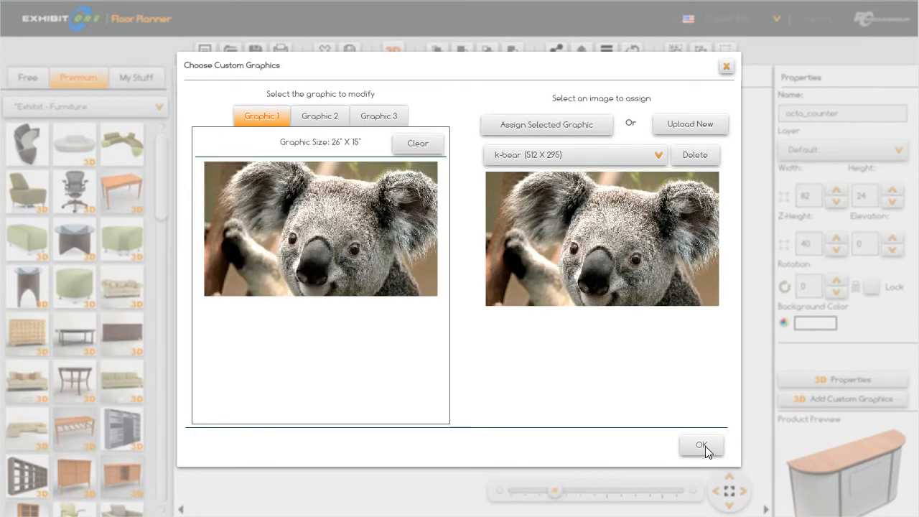
click(701, 444)
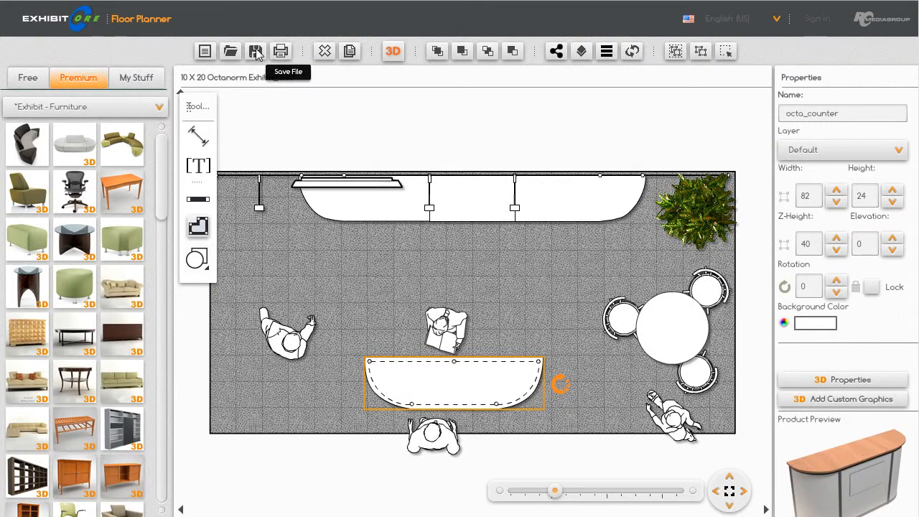
click(256, 51)
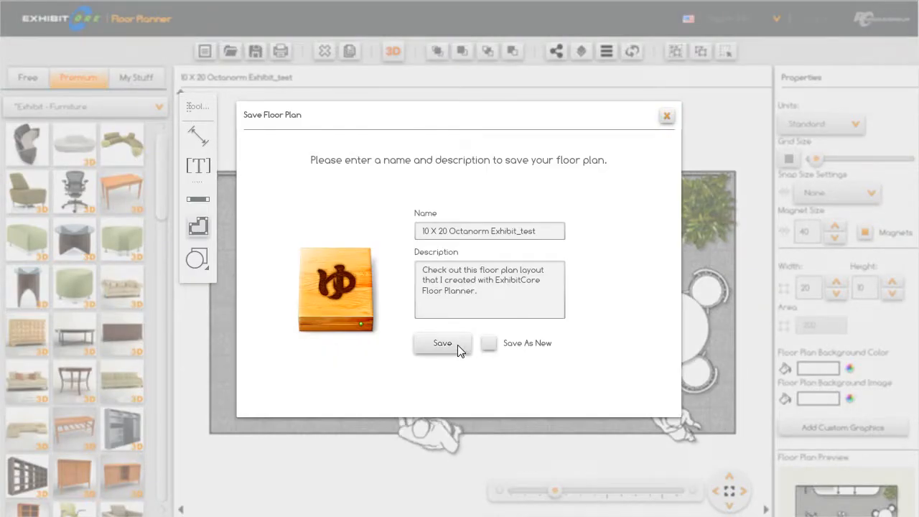
click(442, 343)
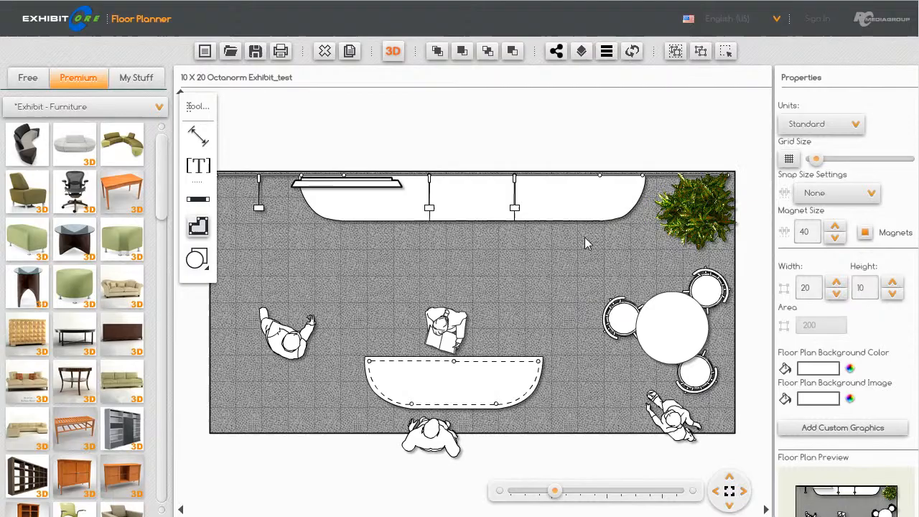
Step: Open the 3D Viewer showing the koala on the reception counter's front
click(392, 51)
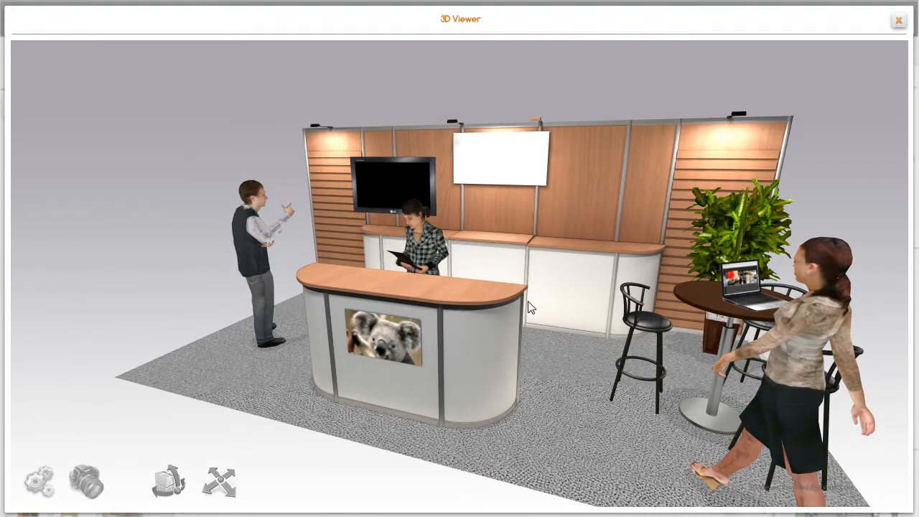
mouse_move(576, 309)
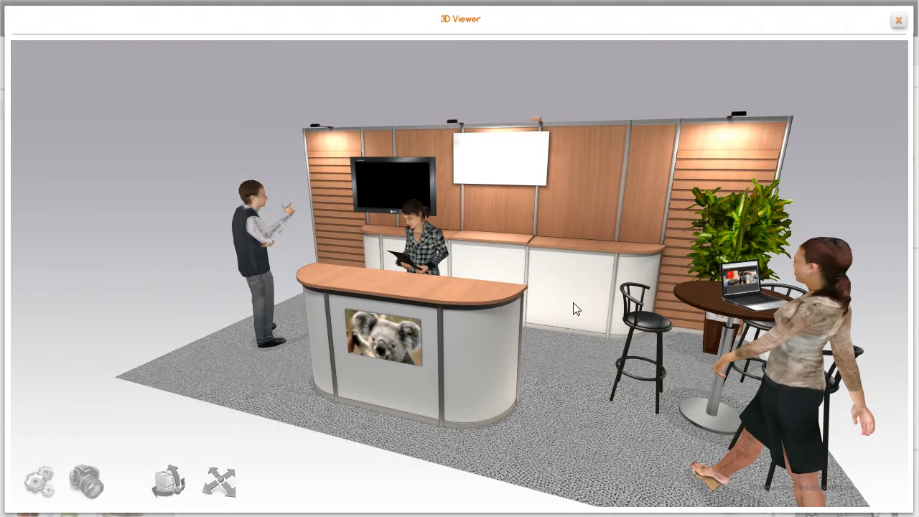